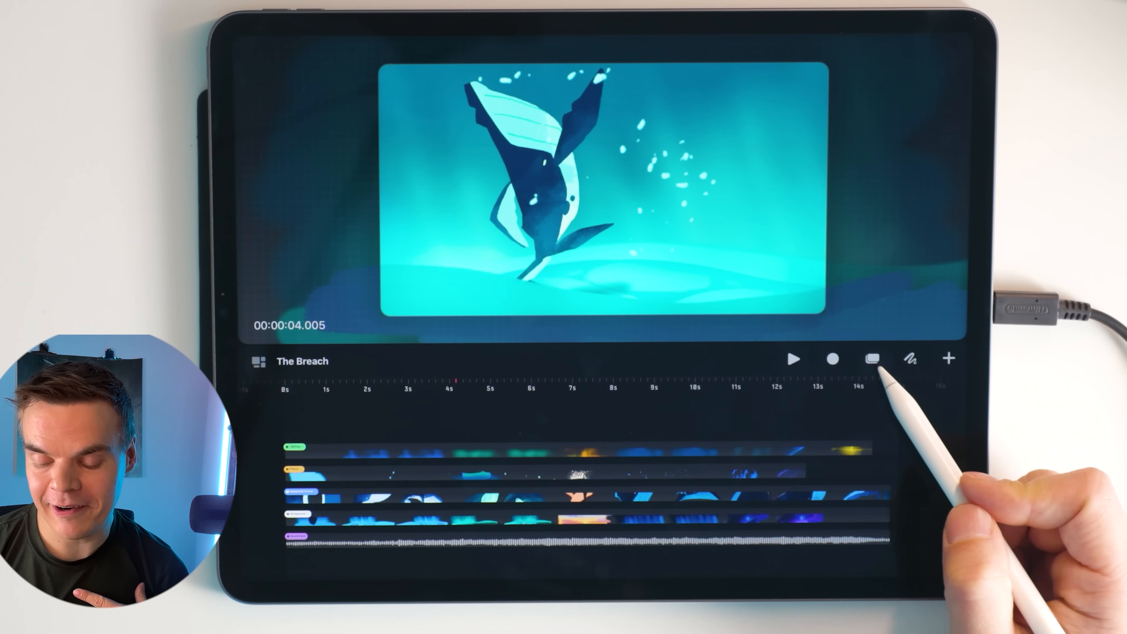
# Step: Switch the timeline to editing, expand the Humpback Friend track into single frames and enter Draw & Paint
pyautogui.click(870, 360)
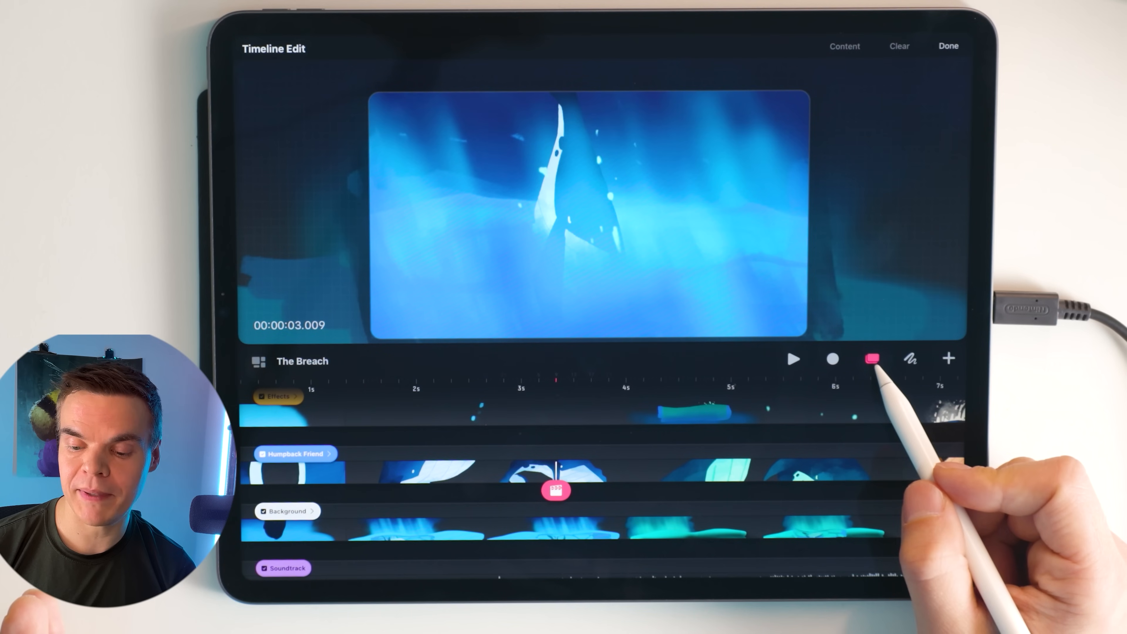
pyautogui.click(872, 360)
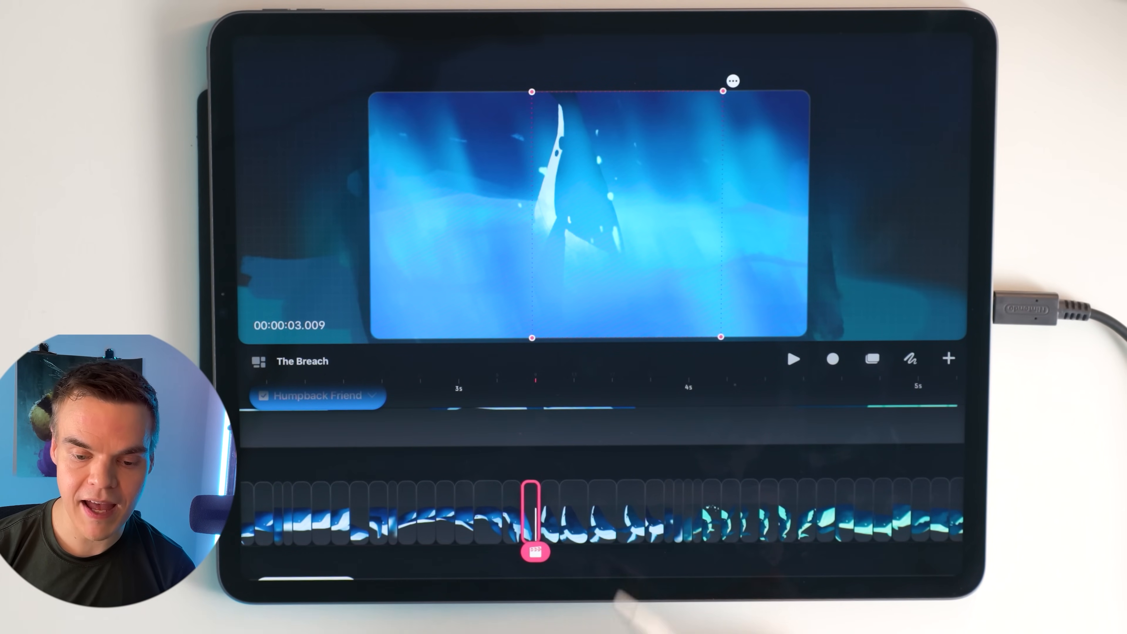
pyautogui.click(910, 360)
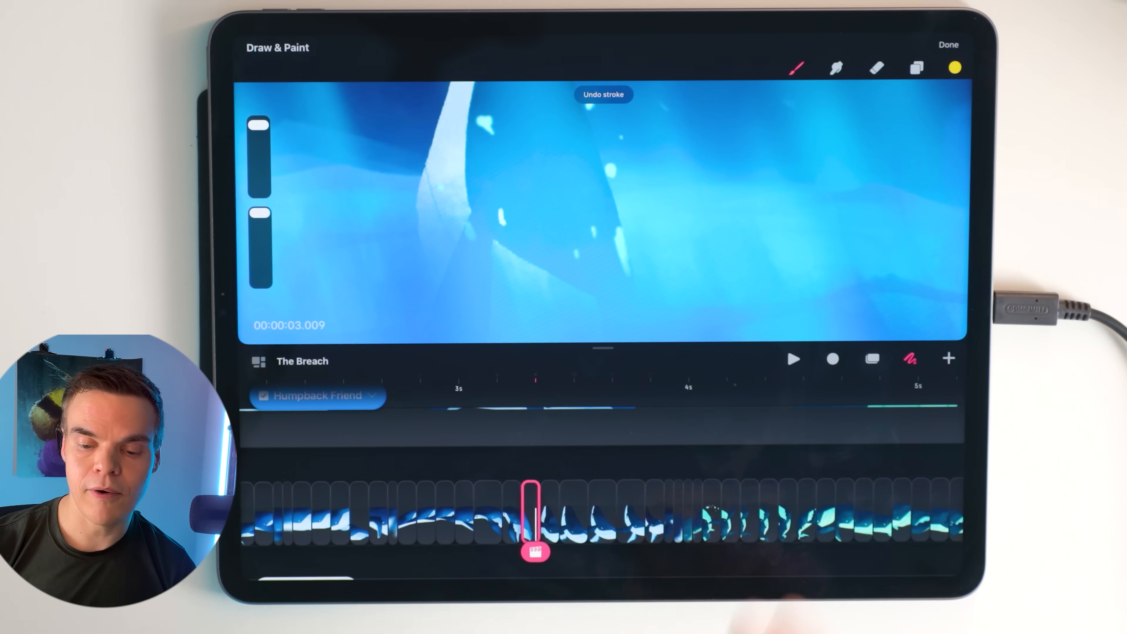
# Step: Paint a test stroke across the whale frame, to be undone afterward
pyautogui.moveTo(489, 190); pyautogui.dragTo(834, 190)
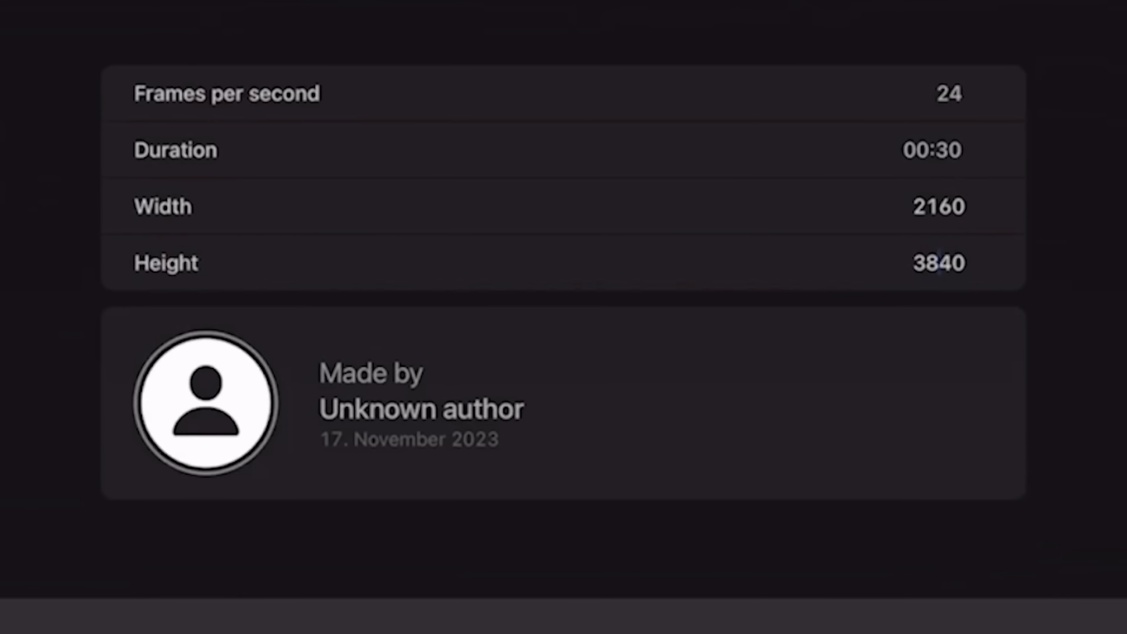
# Step: Show the project's properties: 24 fps, 30-second duration, 2160 by 3840
pyautogui.click(212, 257)
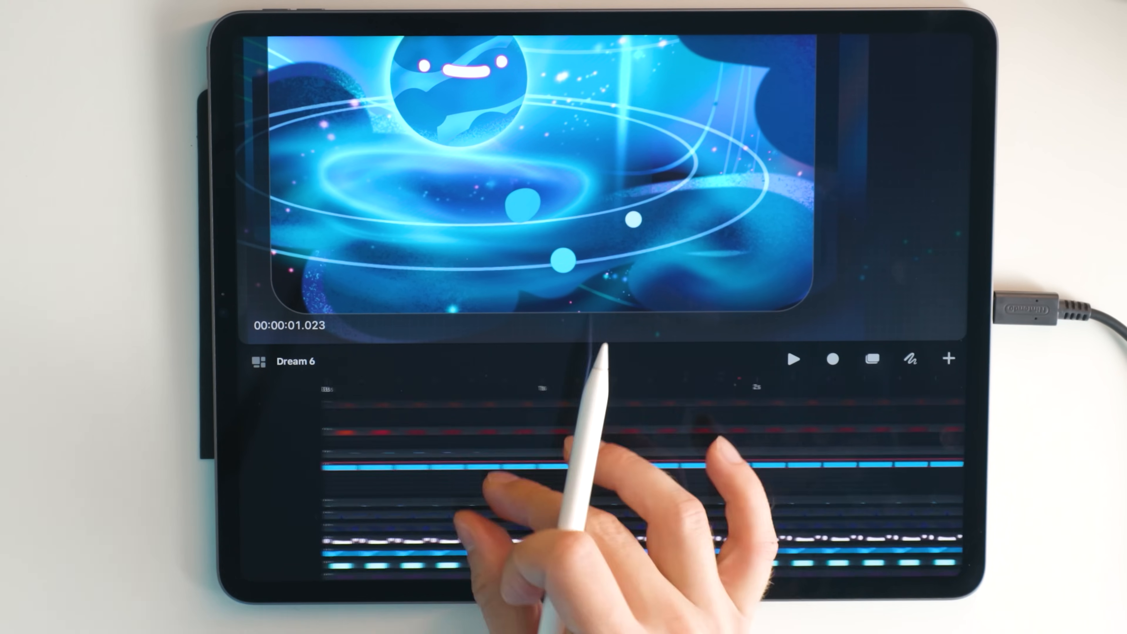
pyautogui.click(794, 360)
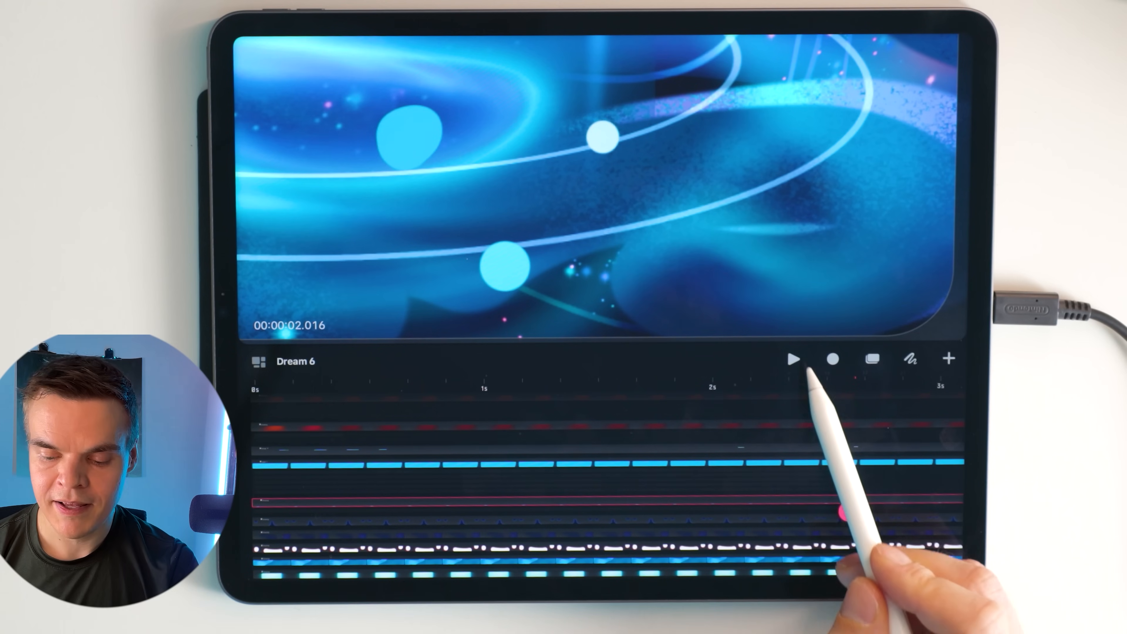
# Step: Play the planet orbit animation and stop it back at the start
pyautogui.click(793, 360)
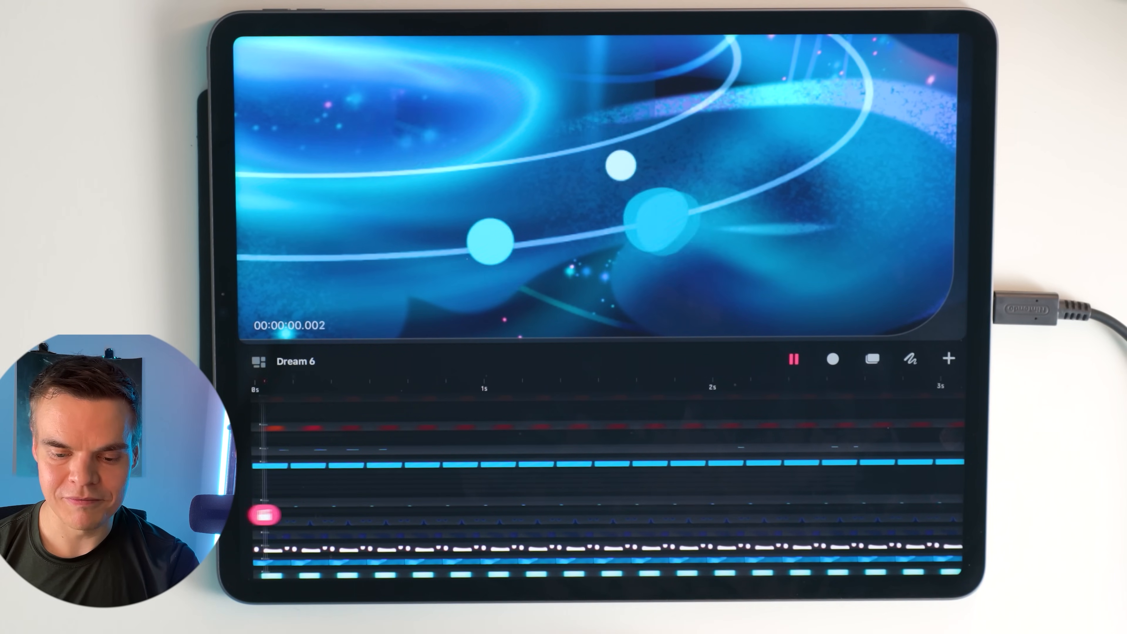
pyautogui.click(794, 360)
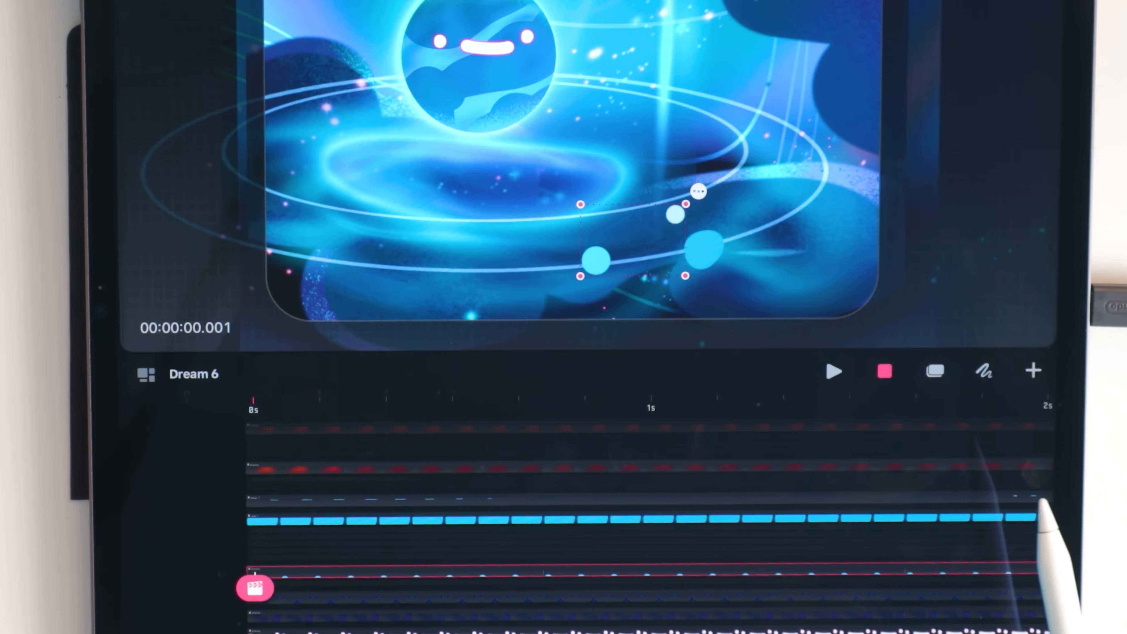
# Step: Play the full portrait sun, moon and planets animation from the fitted stage view
pyautogui.click(835, 371)
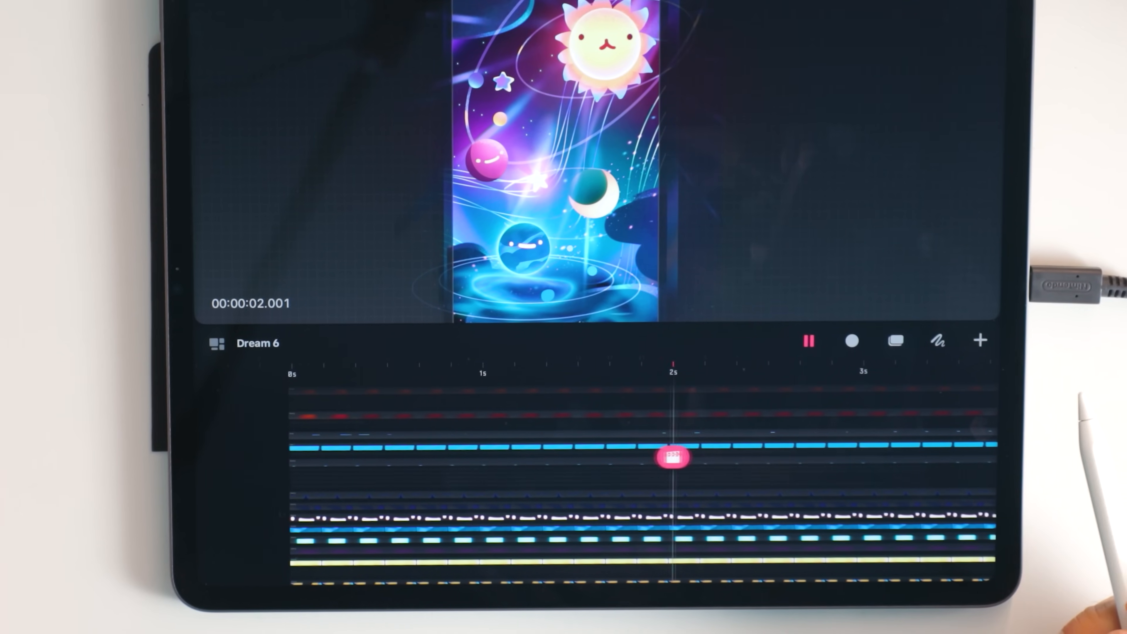
# Step: Bring up the Action! popup with Move, Filter and Edit at the playhead near one second
pyautogui.click(674, 461)
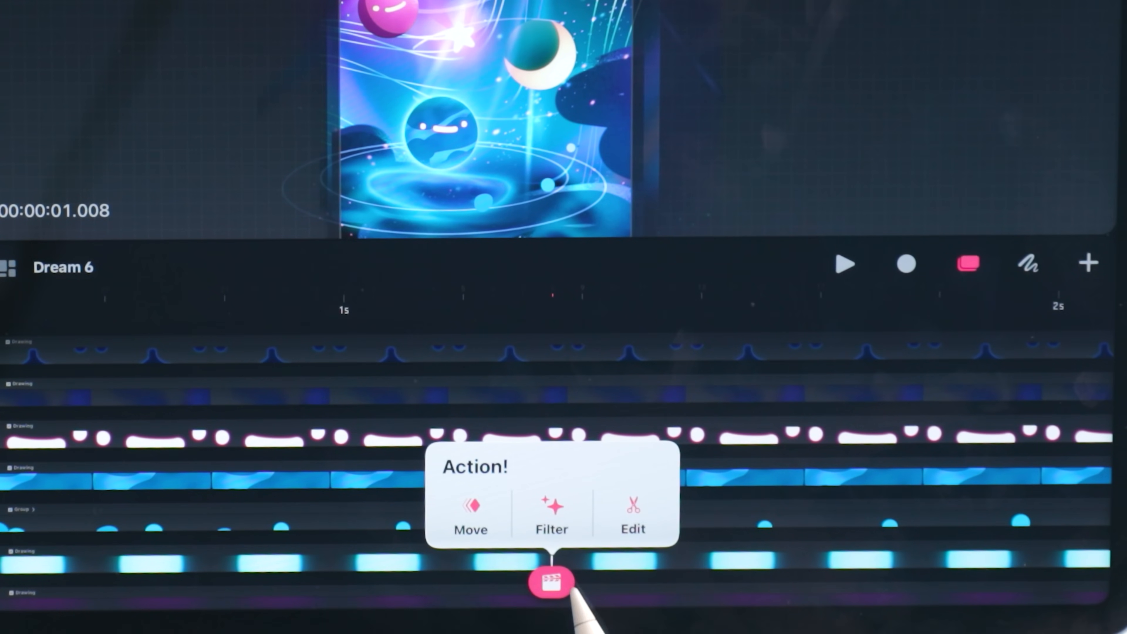
pyautogui.click(552, 511)
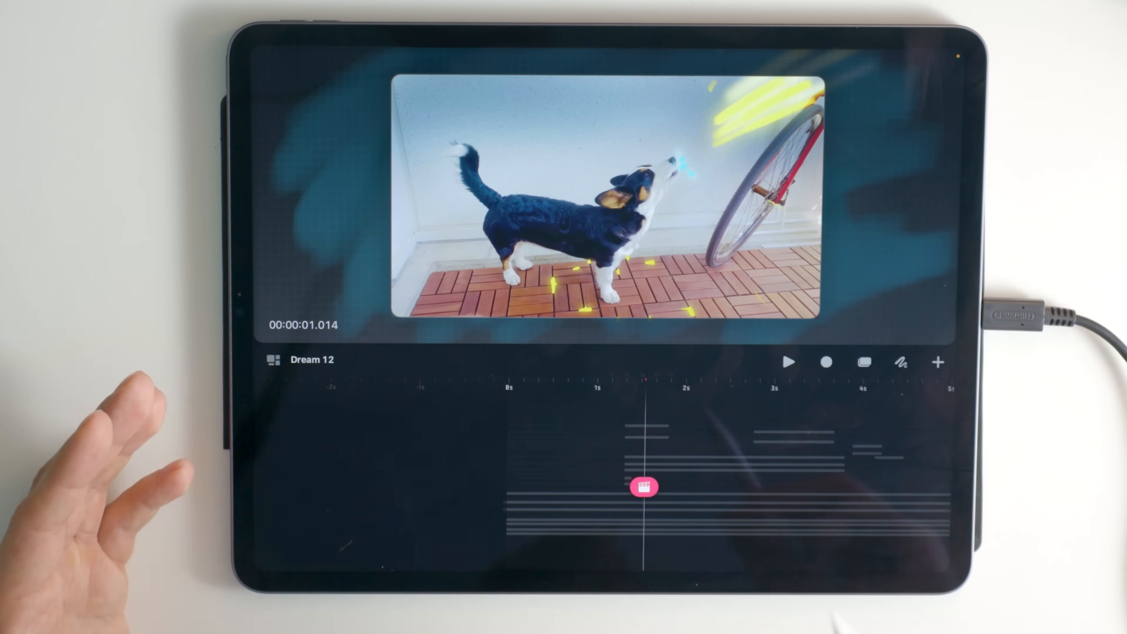
# Step: Paint yellow over the dog on a flipbook frame above the video clip
pyautogui.click(789, 362)
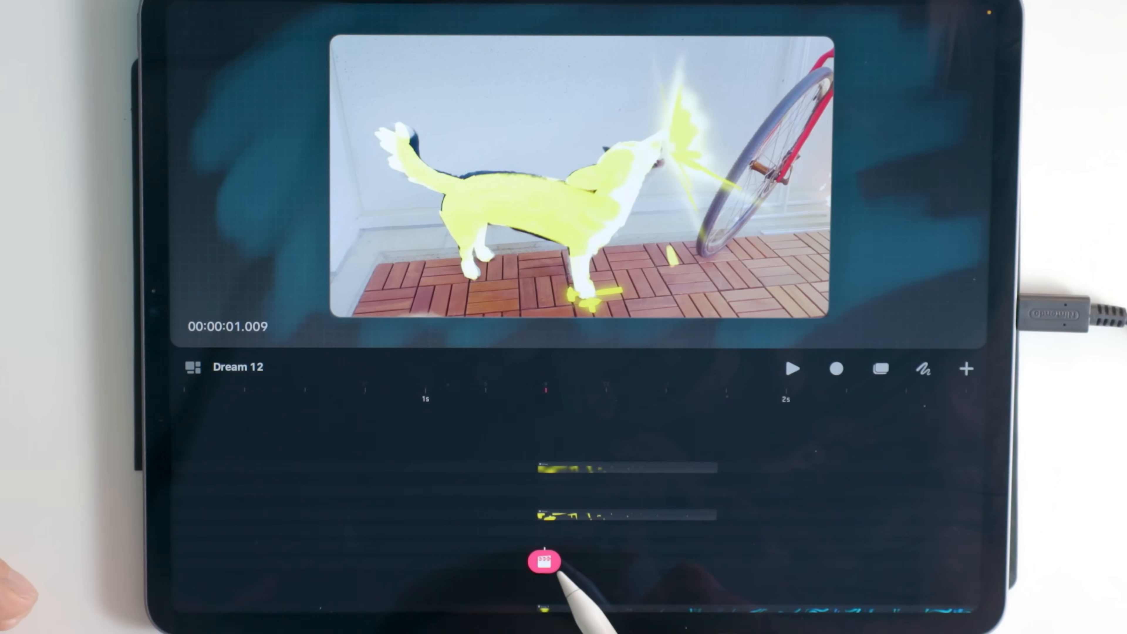
# Step: Enter Draw & Paint on the yellow-painted dog frame for blue edge strokes
pyautogui.click(546, 565)
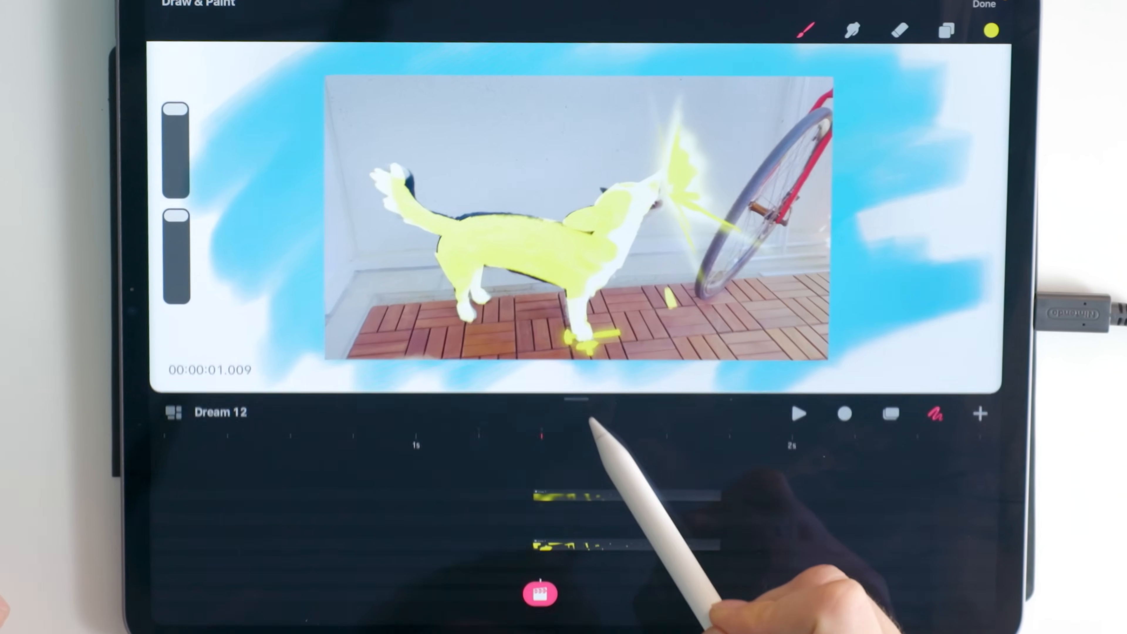